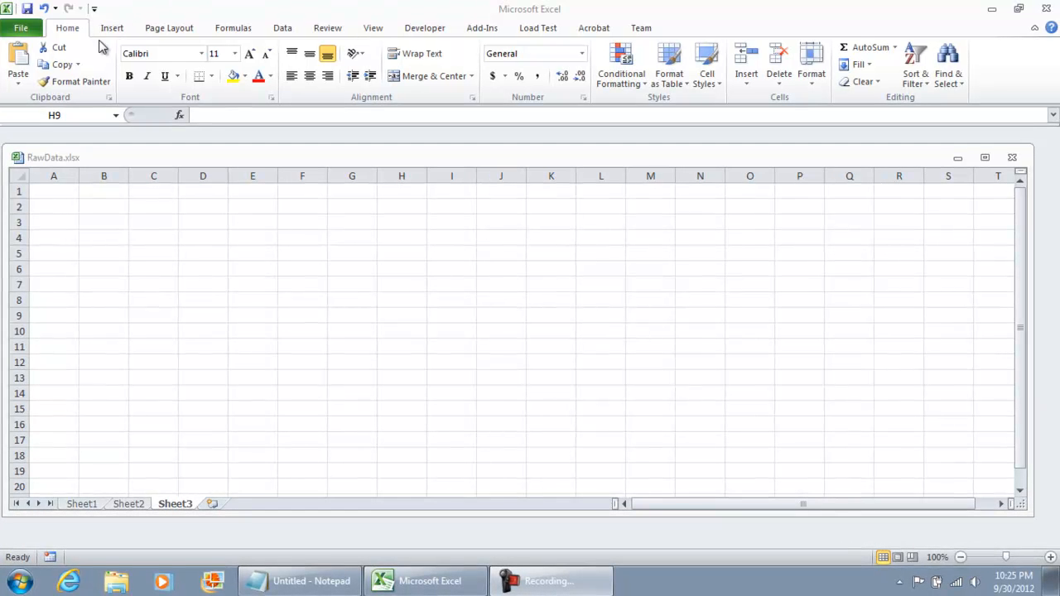
# Insert the Jellyfish.jpg sample picture onto Sheet3 of RawData.xlsx
pyautogui.click(113, 26)
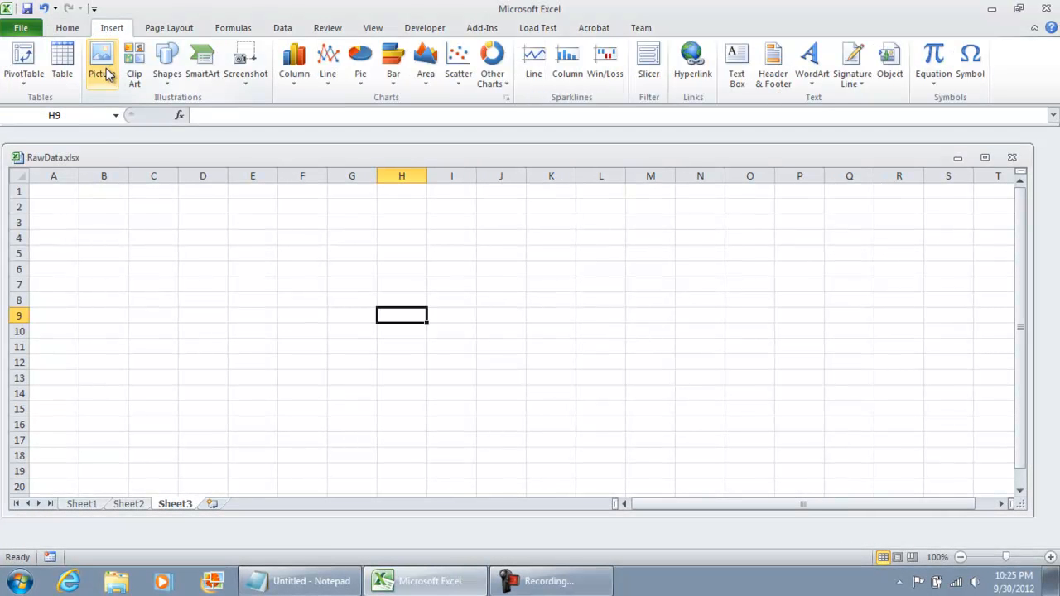
pyautogui.click(101, 58)
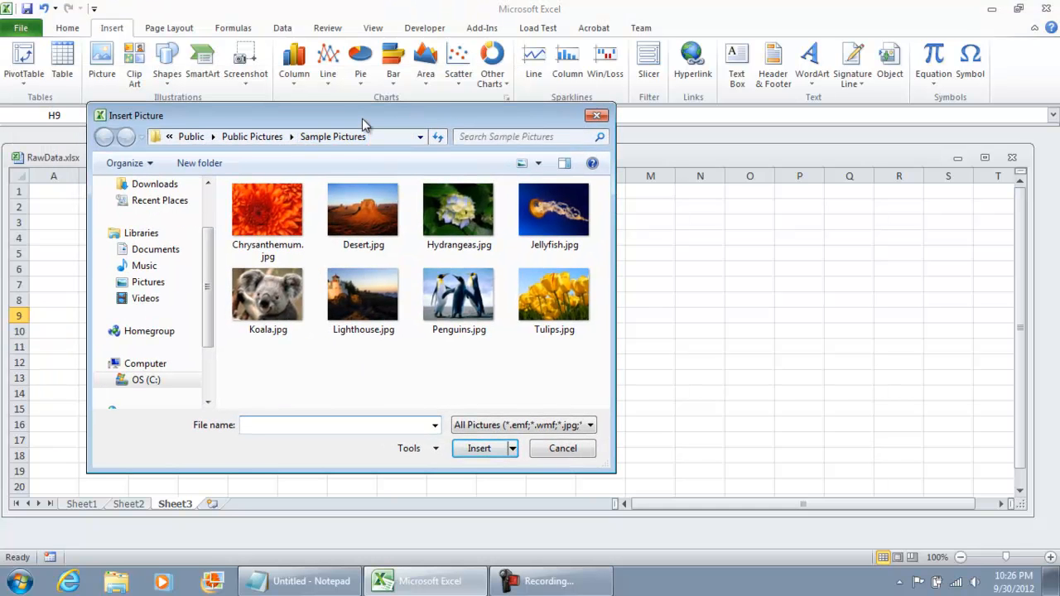
pyautogui.click(554, 212)
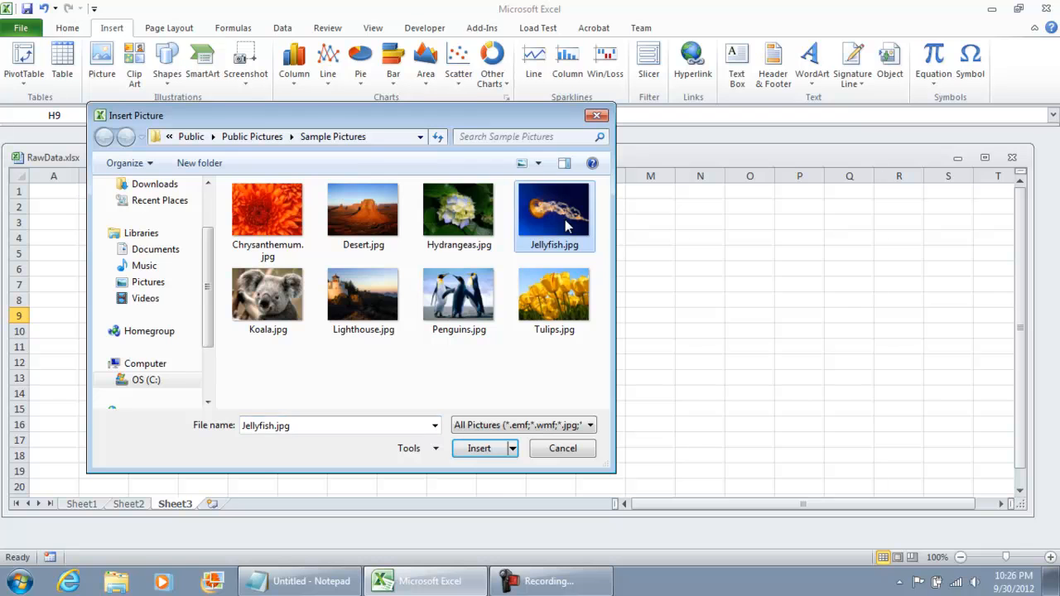
pyautogui.click(479, 447)
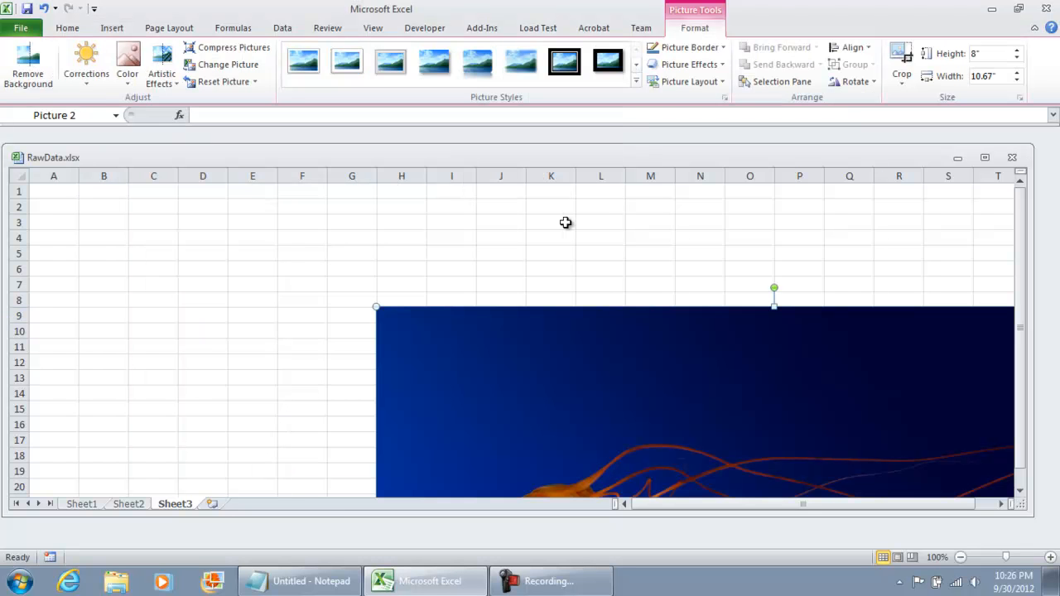
pyautogui.moveTo(421, 328)
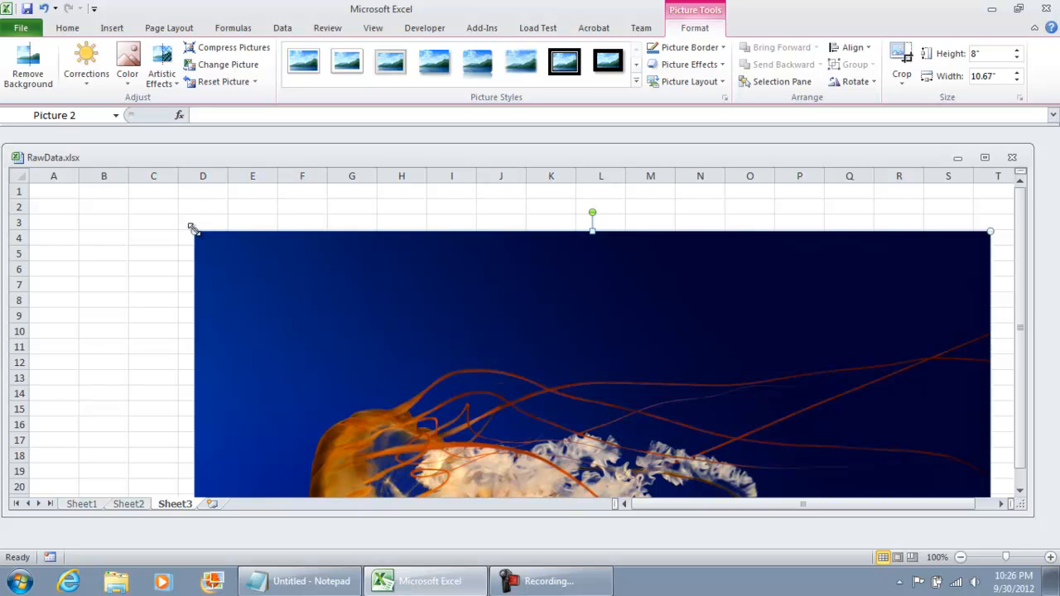
pyautogui.moveTo(580, 417)
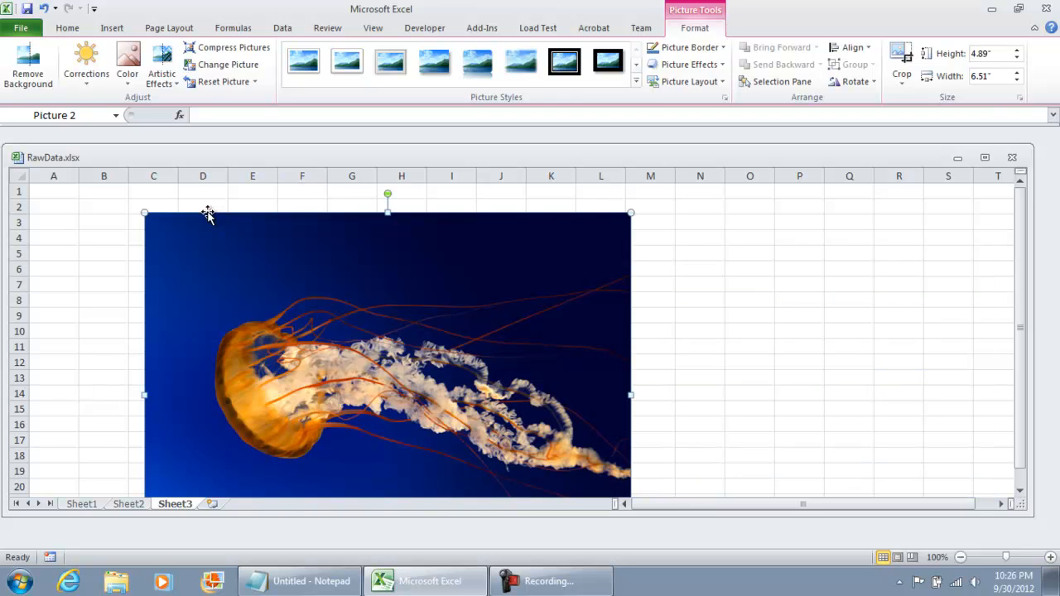
pyautogui.moveTo(338, 343)
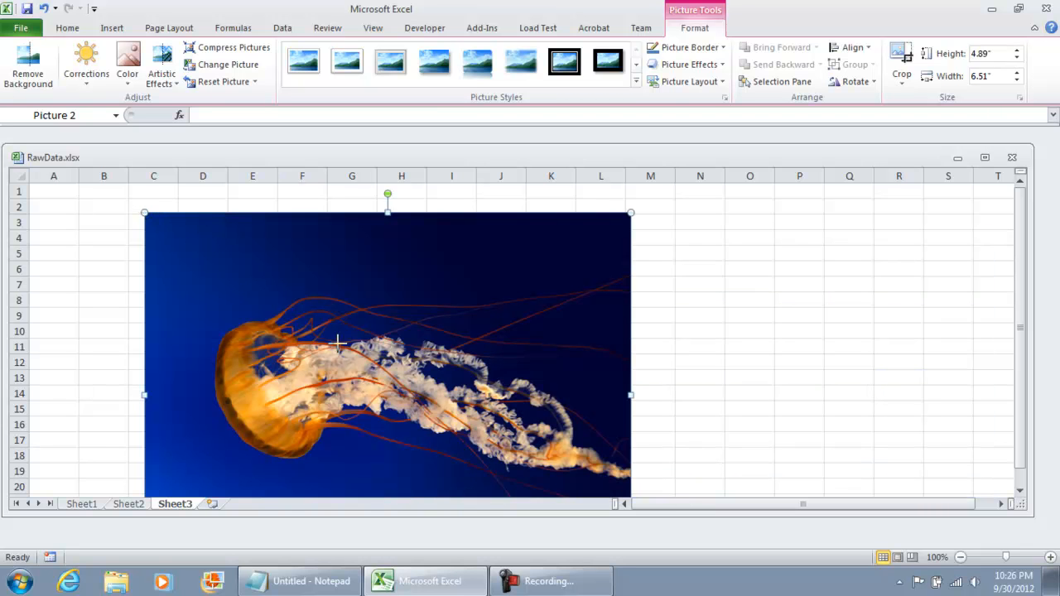
# Resize the jellyfish picture to about 2.25 x 3 inches and move it near C2:G13
pyautogui.moveTo(145, 212); pyautogui.dragTo(406, 409)
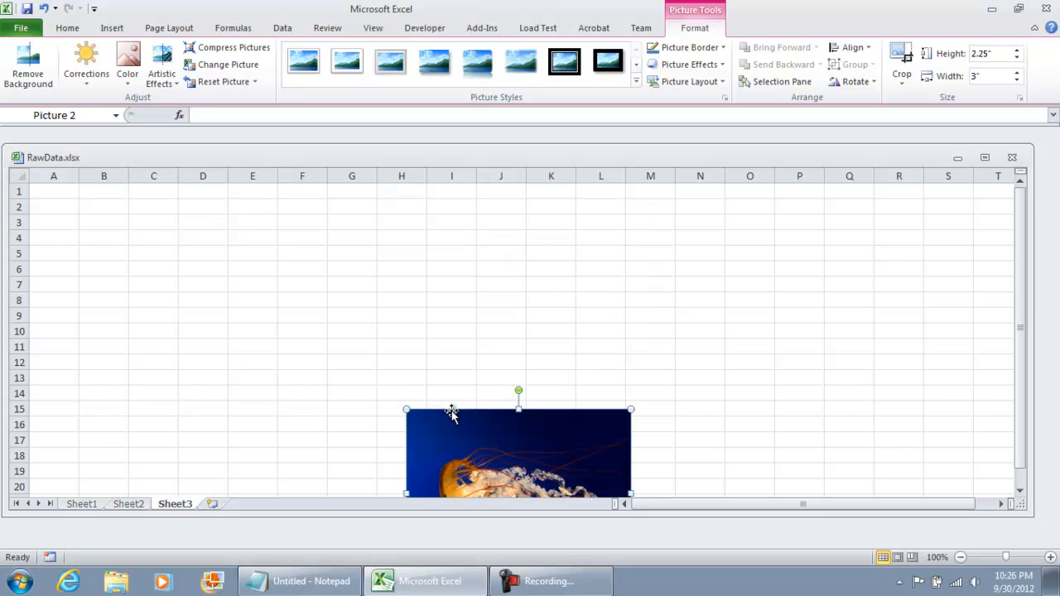
pyautogui.moveTo(451, 421)
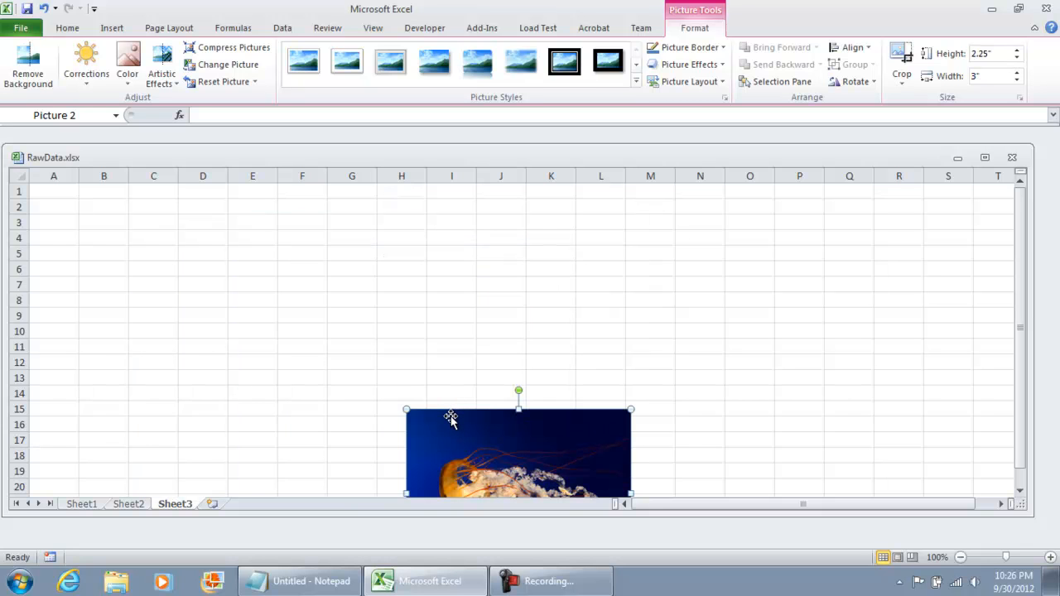
pyautogui.moveTo(271, 257)
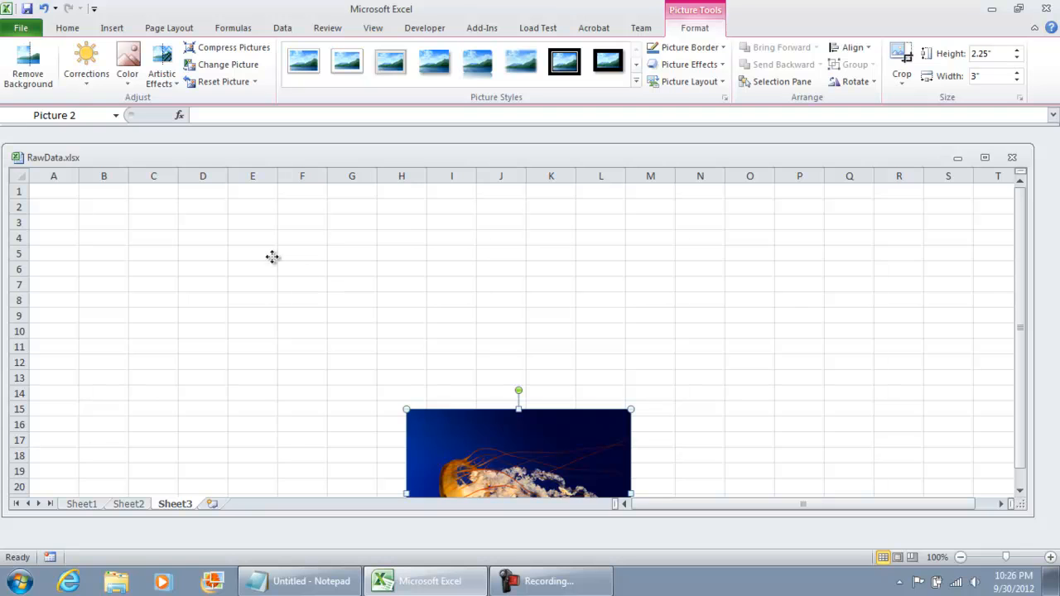
pyautogui.moveTo(517, 451); pyautogui.dragTo(291, 305)
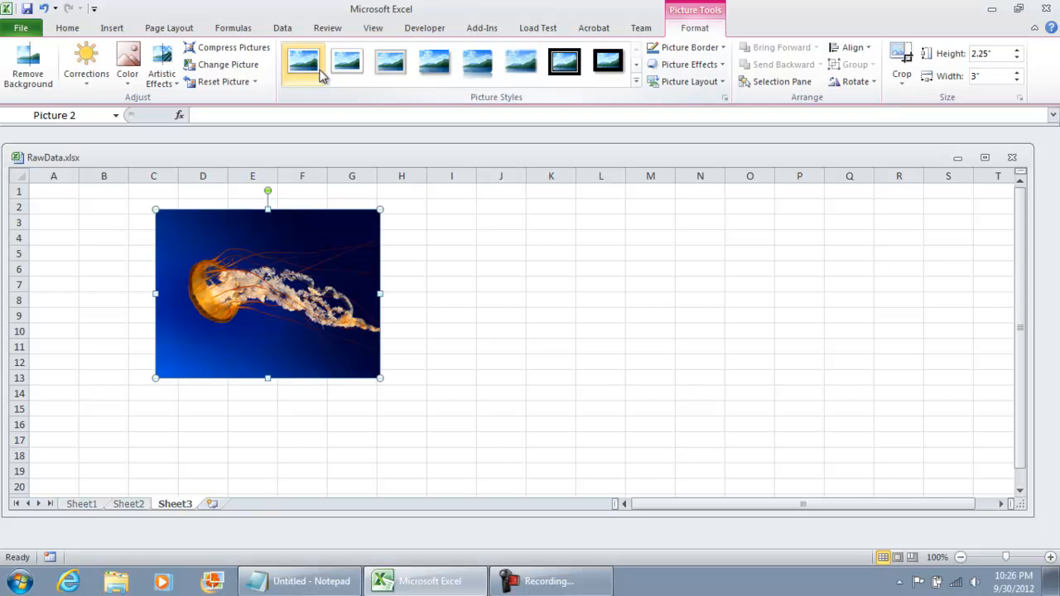
# Apply the Simple Frame, Black picture style to the jellyfish photo and reselect it
pyautogui.click(637, 76)
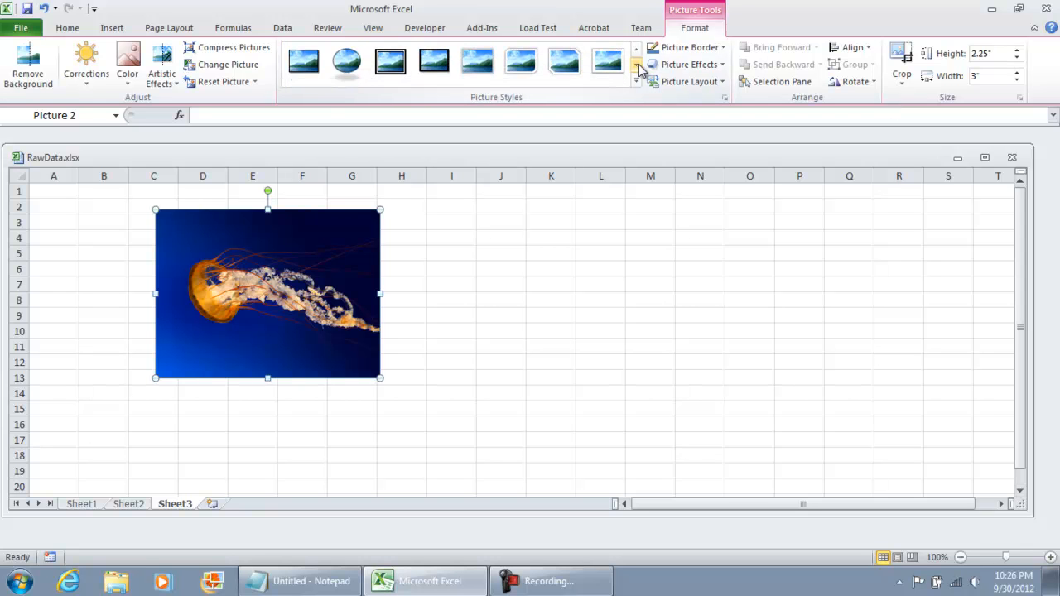
pyautogui.click(303, 61)
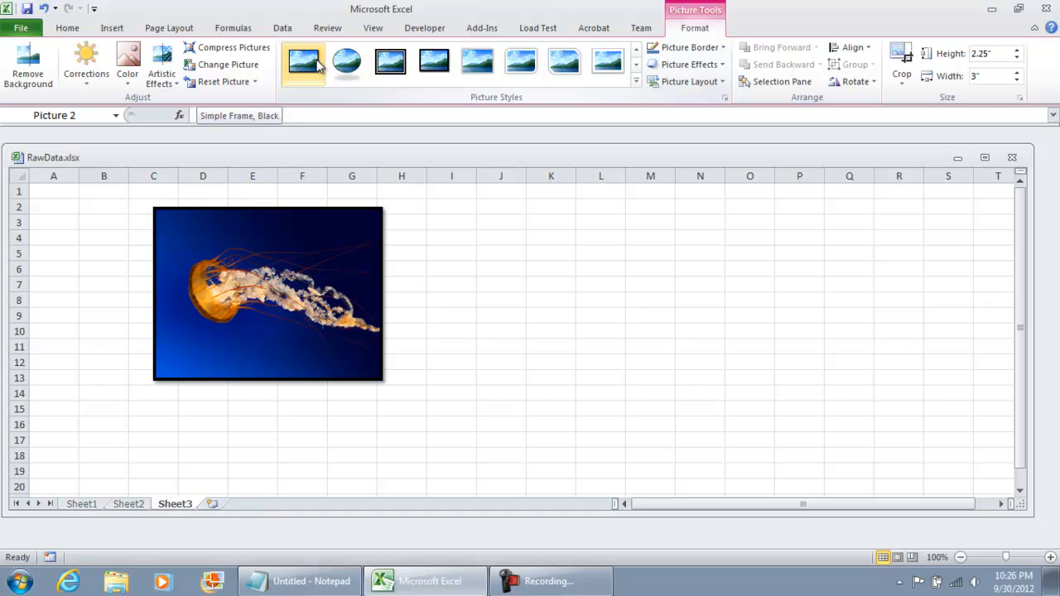
pyautogui.click(303, 61)
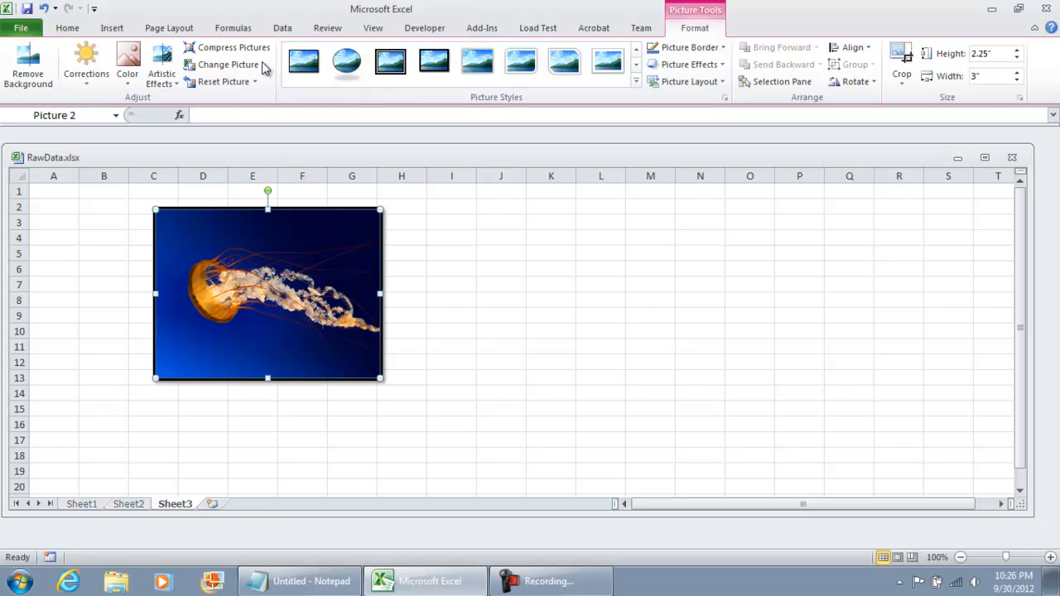
pyautogui.click(301, 63)
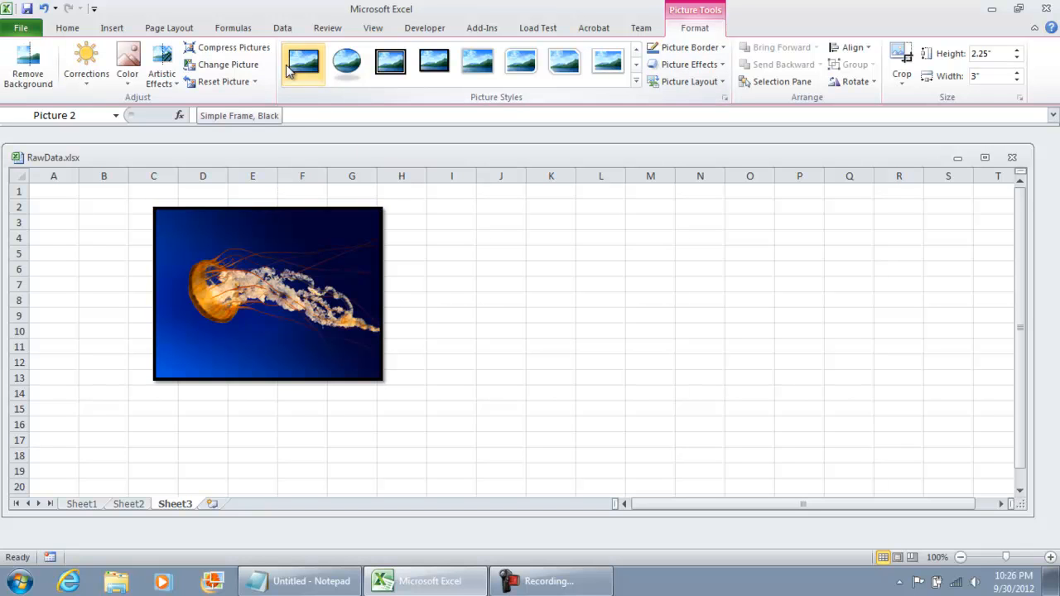
pyautogui.click(600, 346)
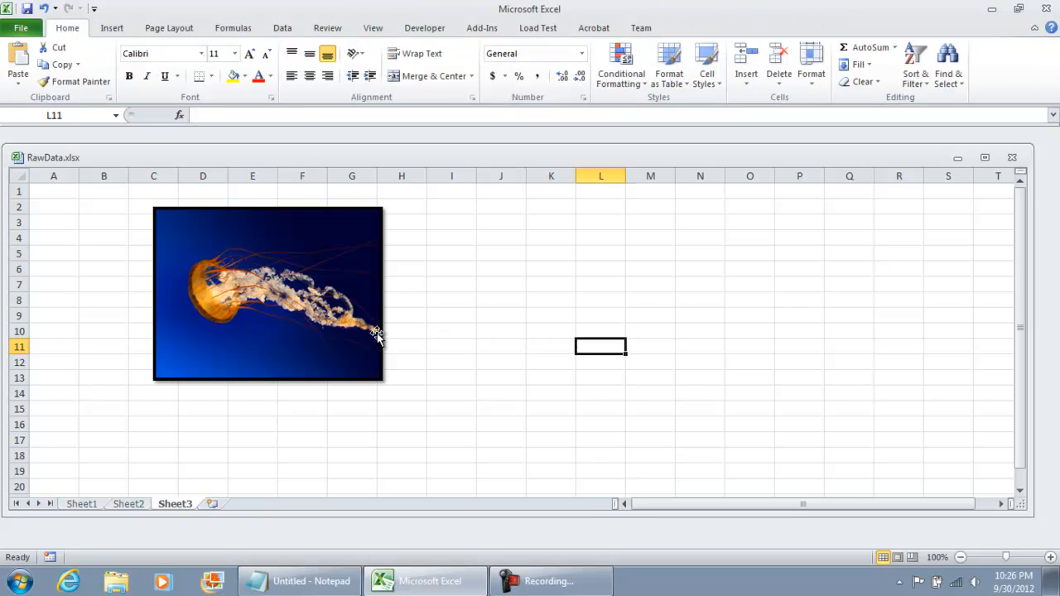
pyautogui.click(269, 295)
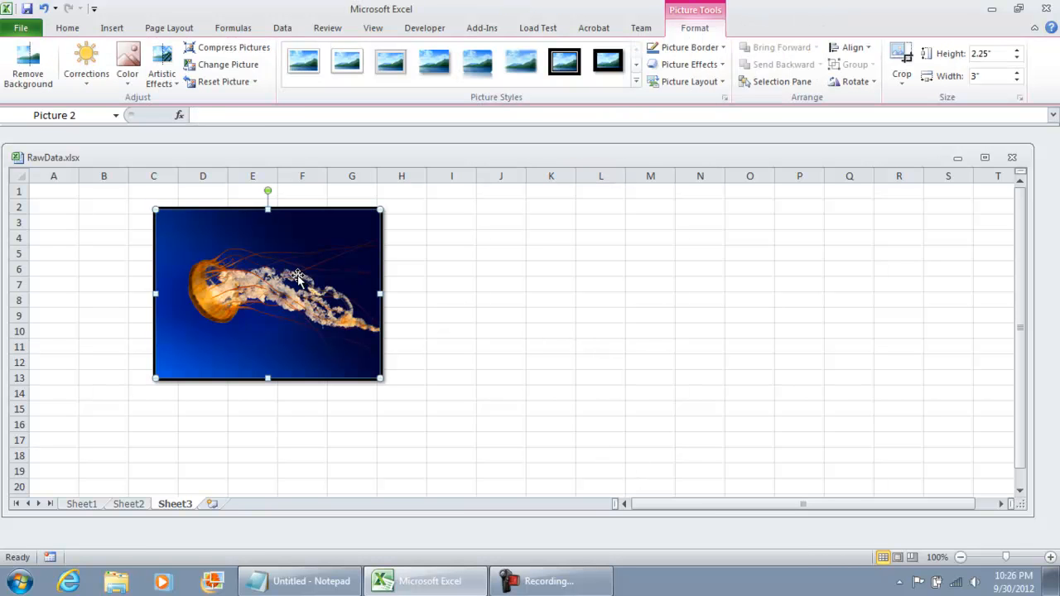
# Assign the SelectallAndCopy macro to the jellyfish picture via Assign Macro
pyautogui.rightClick(298, 278)
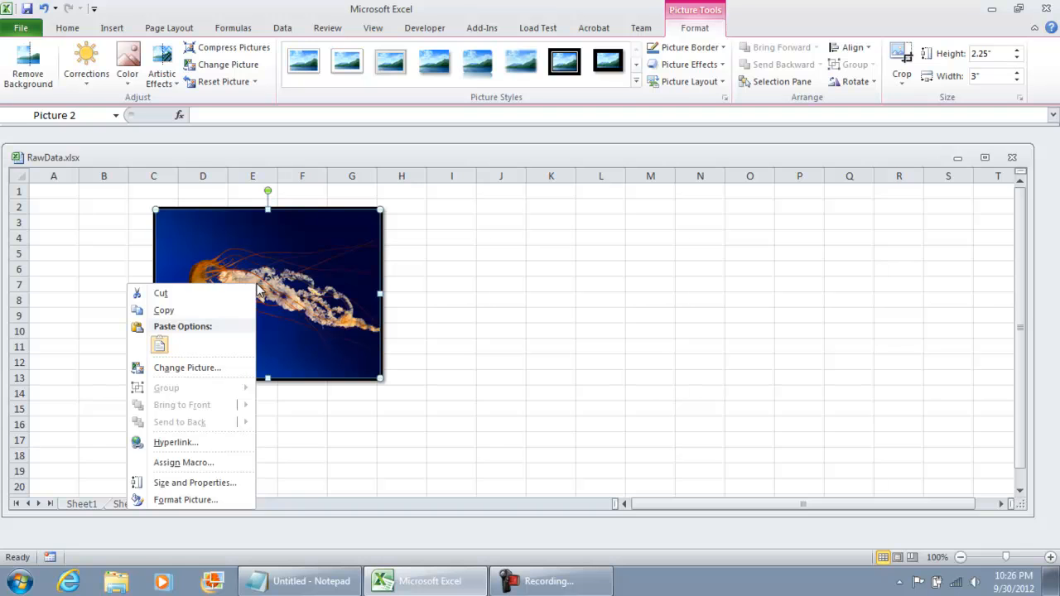
pyautogui.click(182, 462)
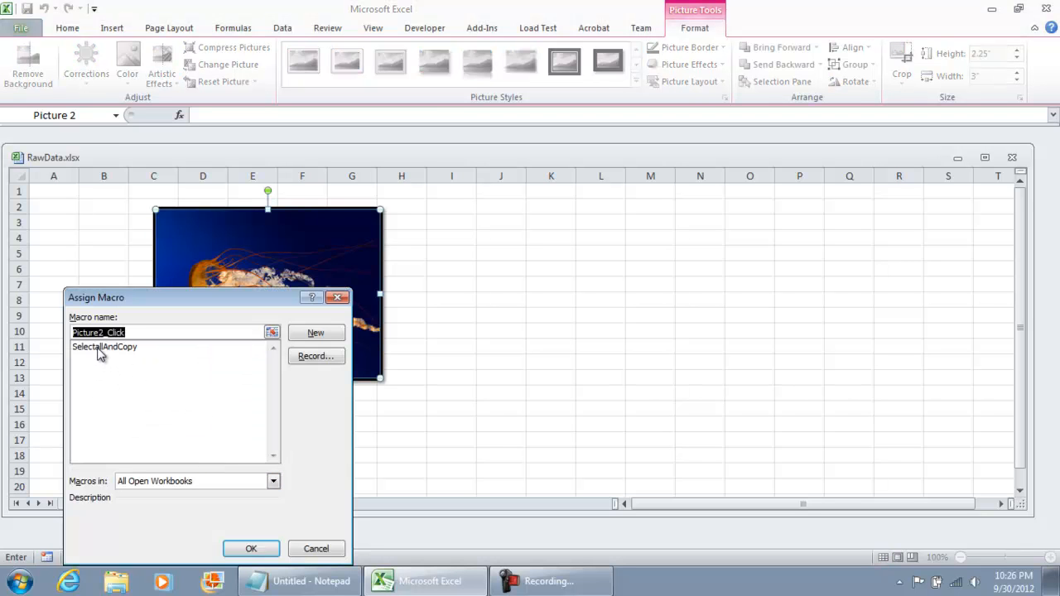
pyautogui.click(104, 347)
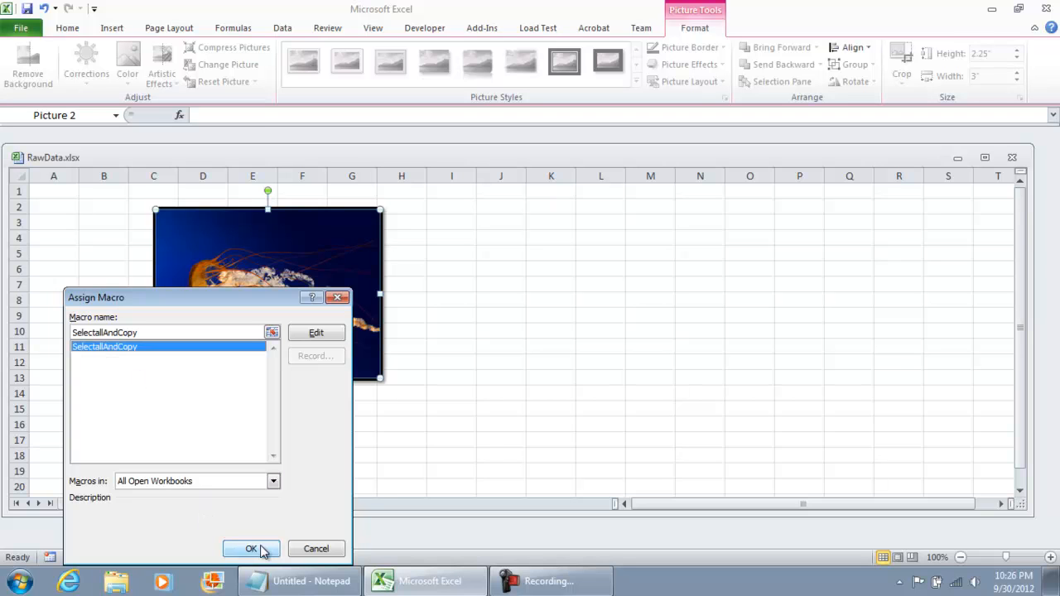
pyautogui.click(252, 550)
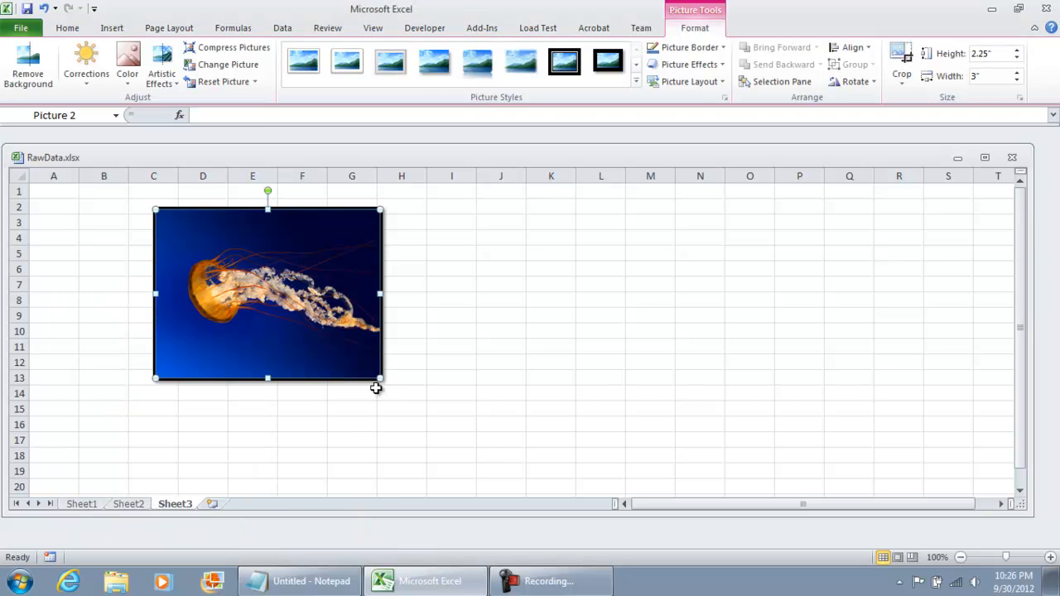
pyautogui.moveTo(298, 311)
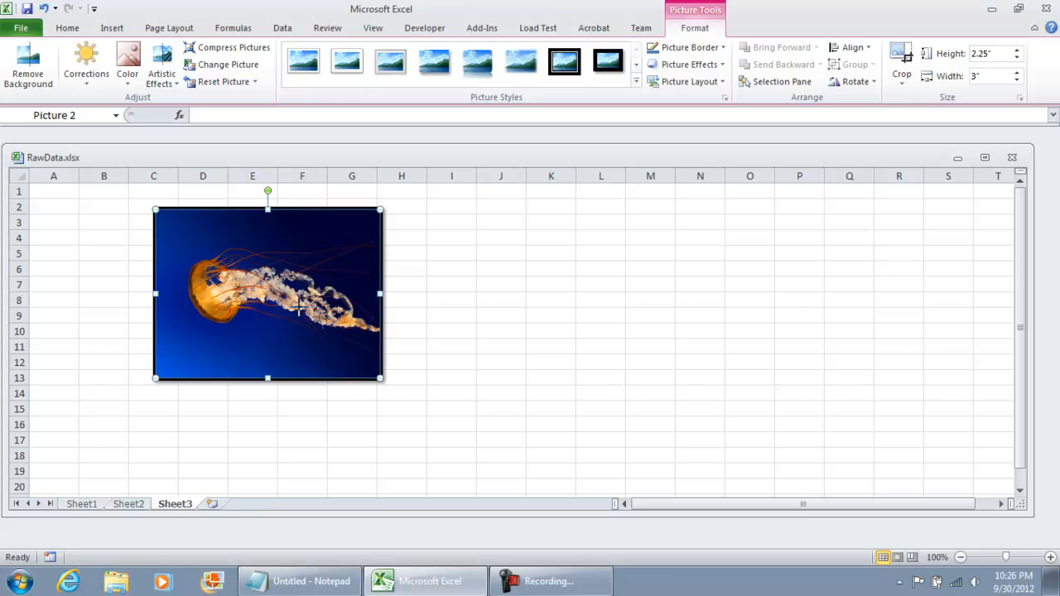
pyautogui.click(401, 331)
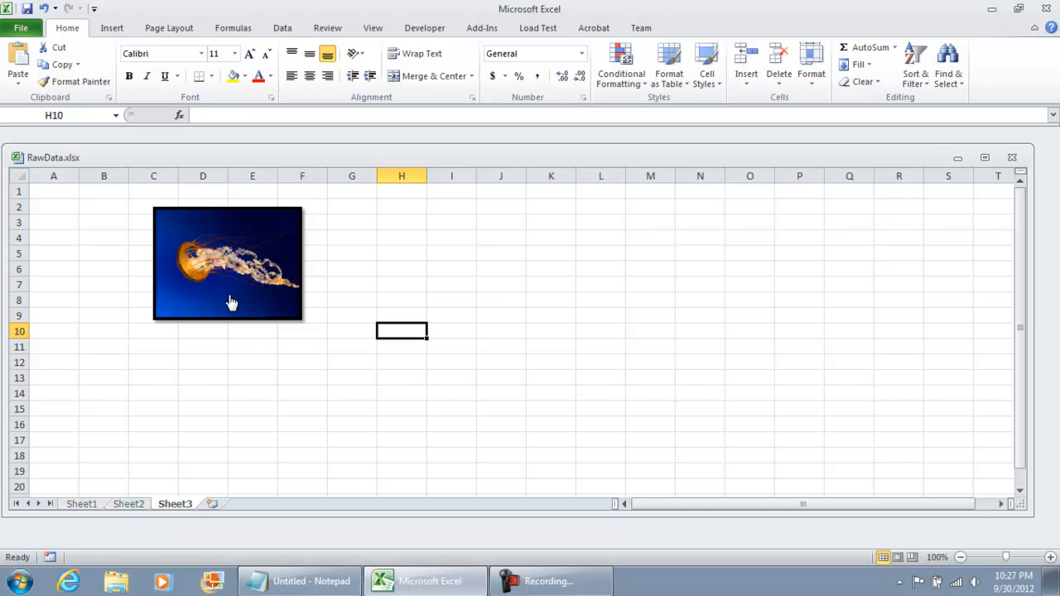
pyautogui.moveTo(232, 288)
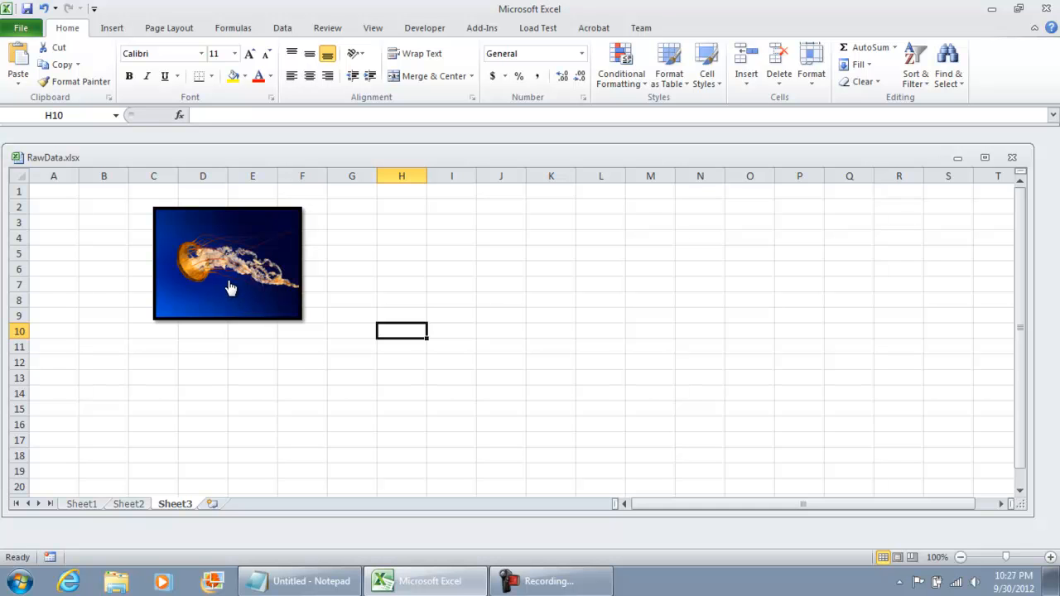
# Review Sheet1 and Sheet2, run the picture's copy macro, and return to Sheet3 at E15
pyautogui.click(127, 503)
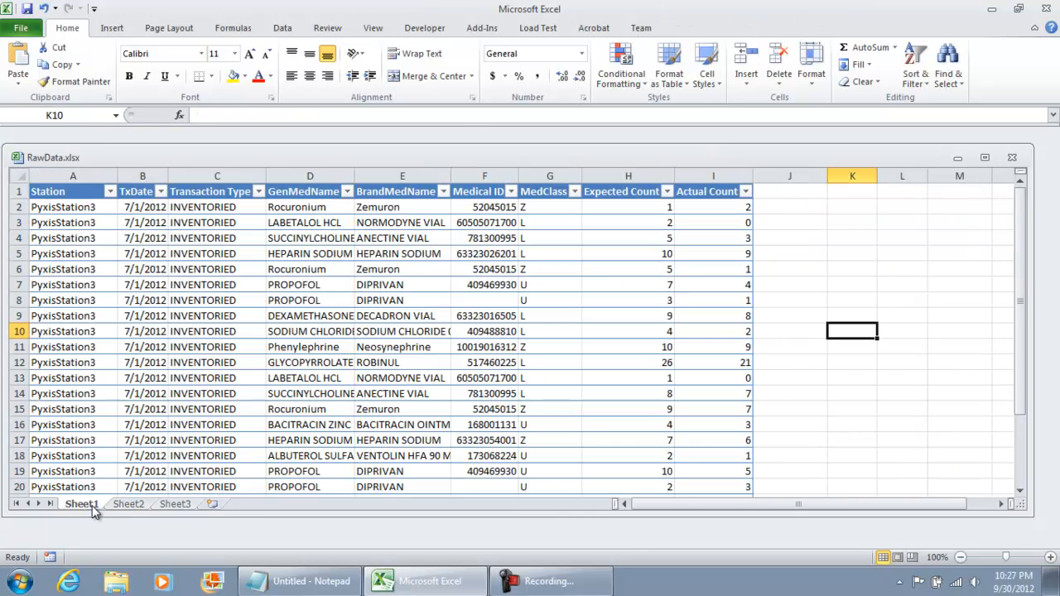
pyautogui.click(128, 504)
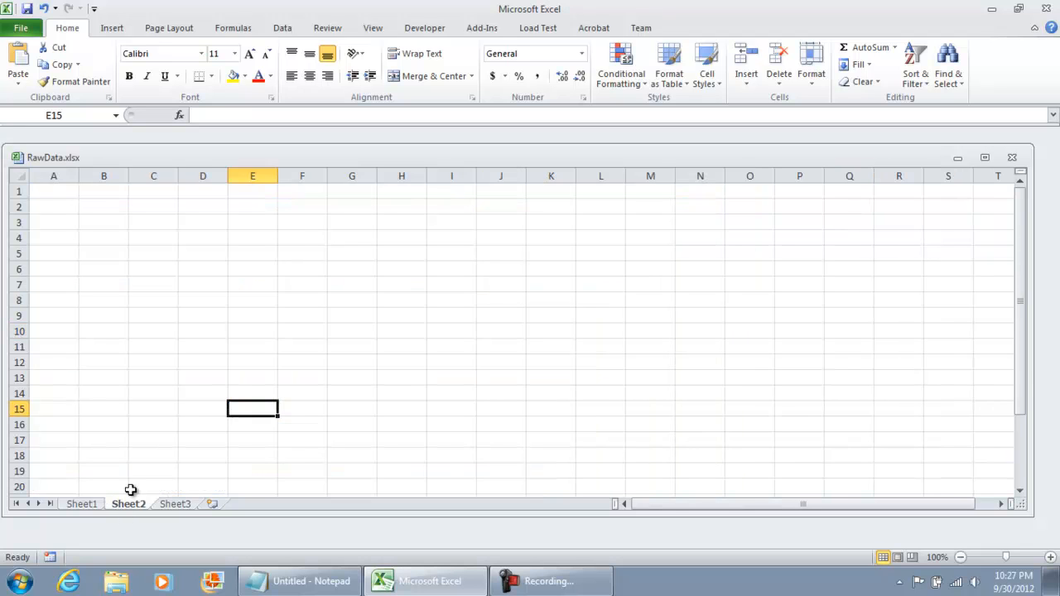
pyautogui.click(175, 503)
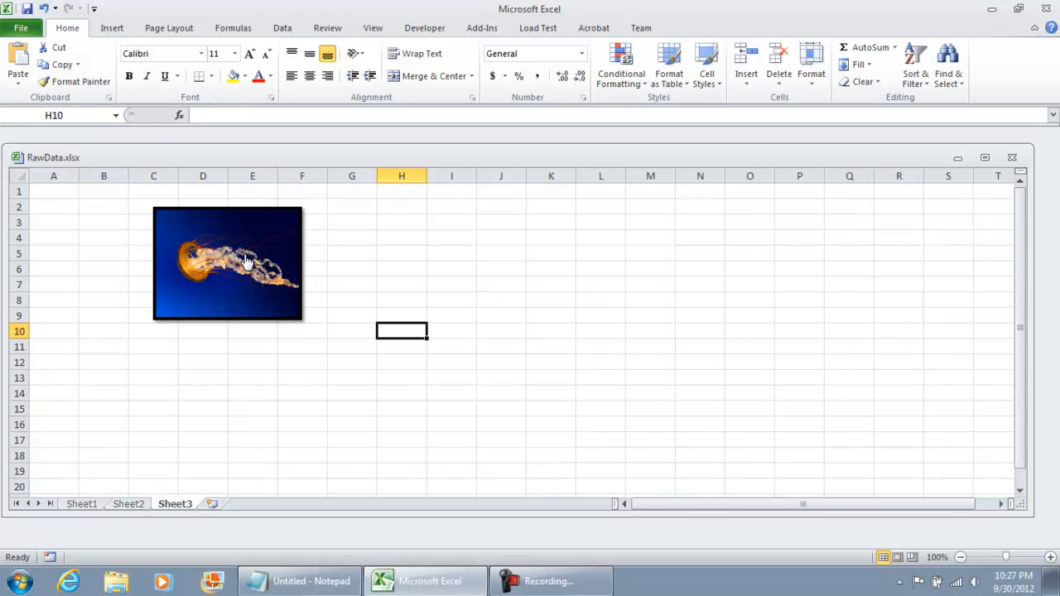
pyautogui.moveTo(241, 265)
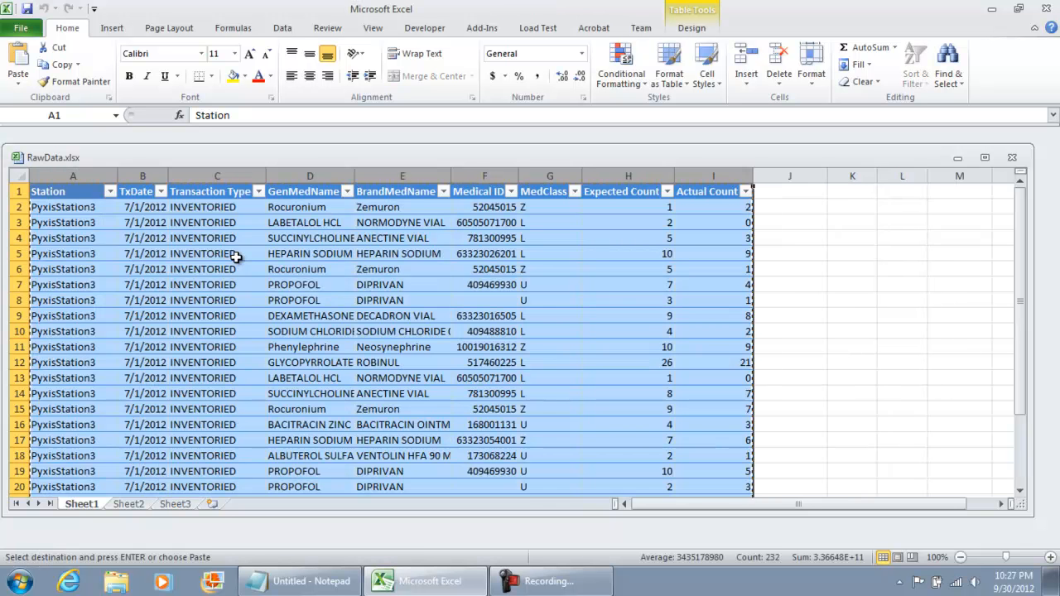
pyautogui.click(128, 504)
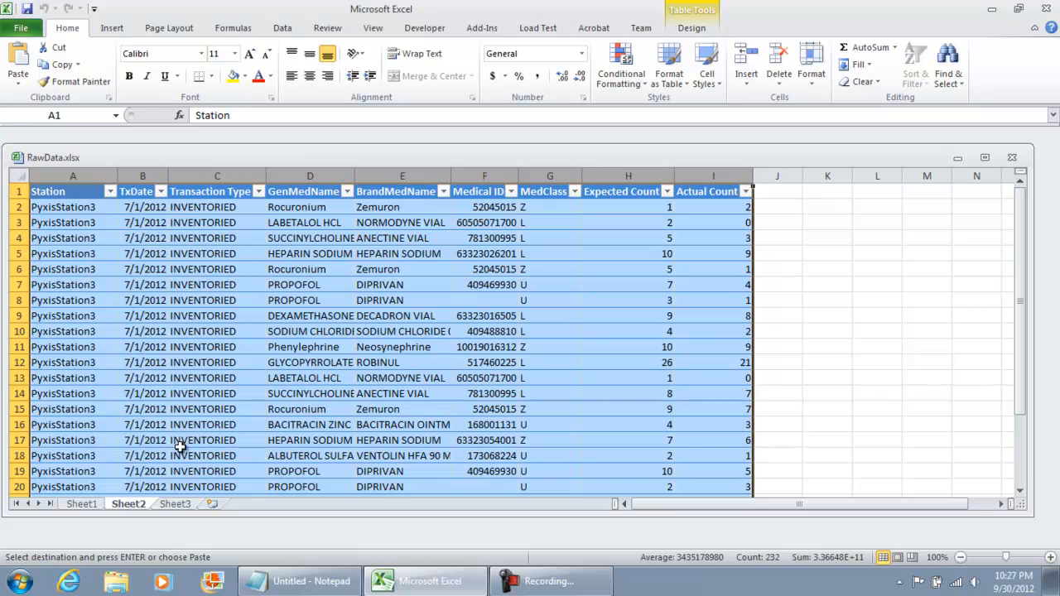
pyautogui.click(175, 503)
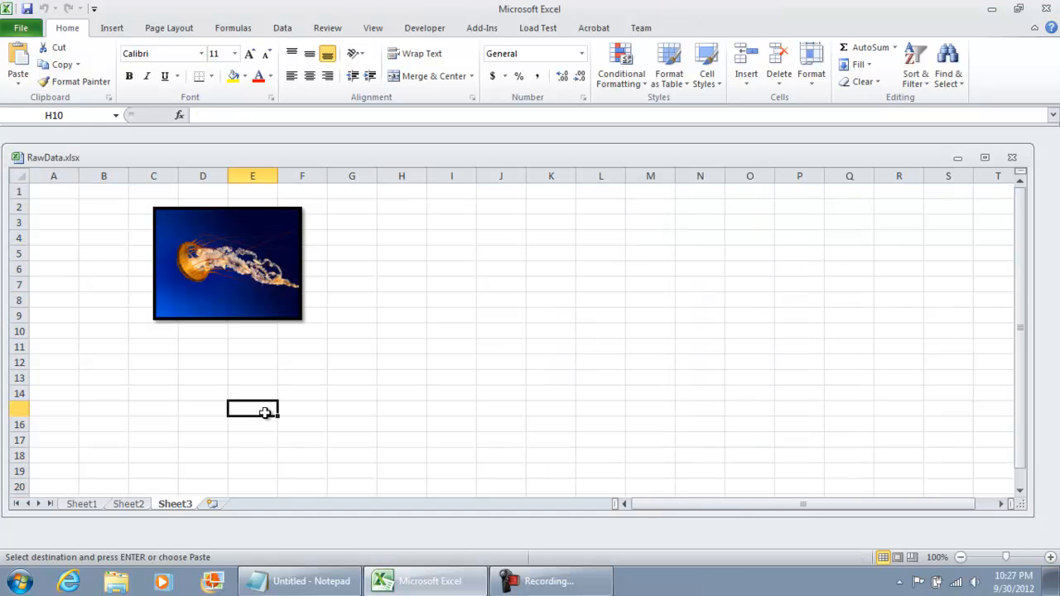
pyautogui.click(111, 27)
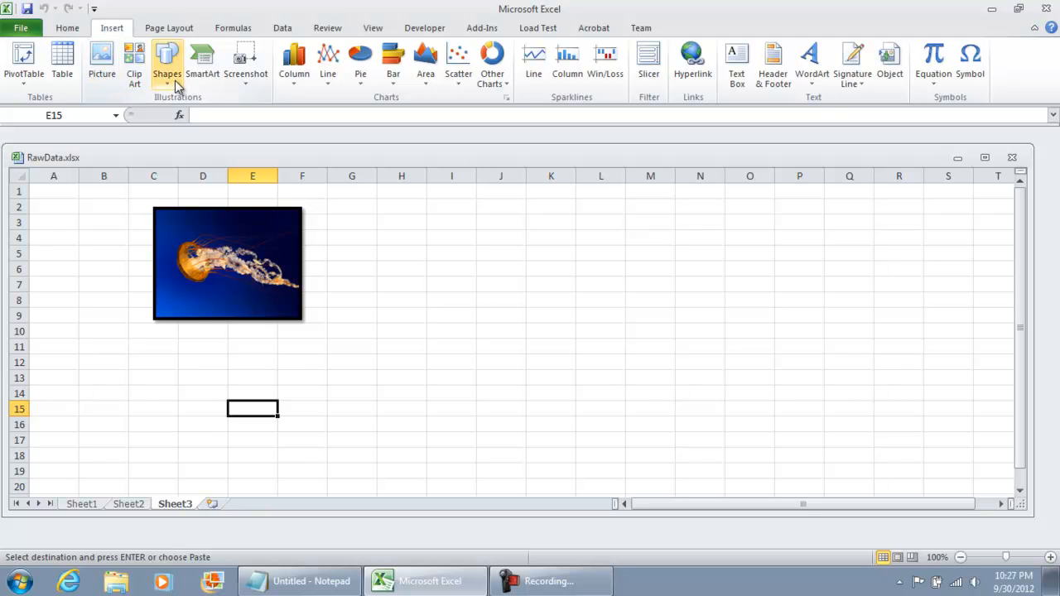
# Draw a rectangle near H3 labelled CLICK ME and shrink it to a compact size
pyautogui.click(166, 63)
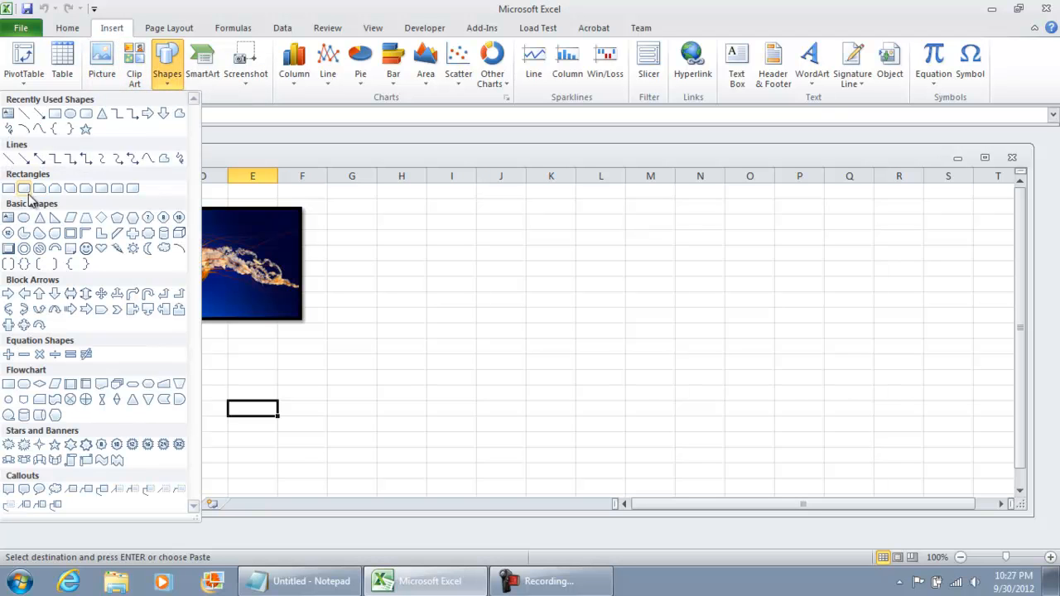
pyautogui.click(24, 189)
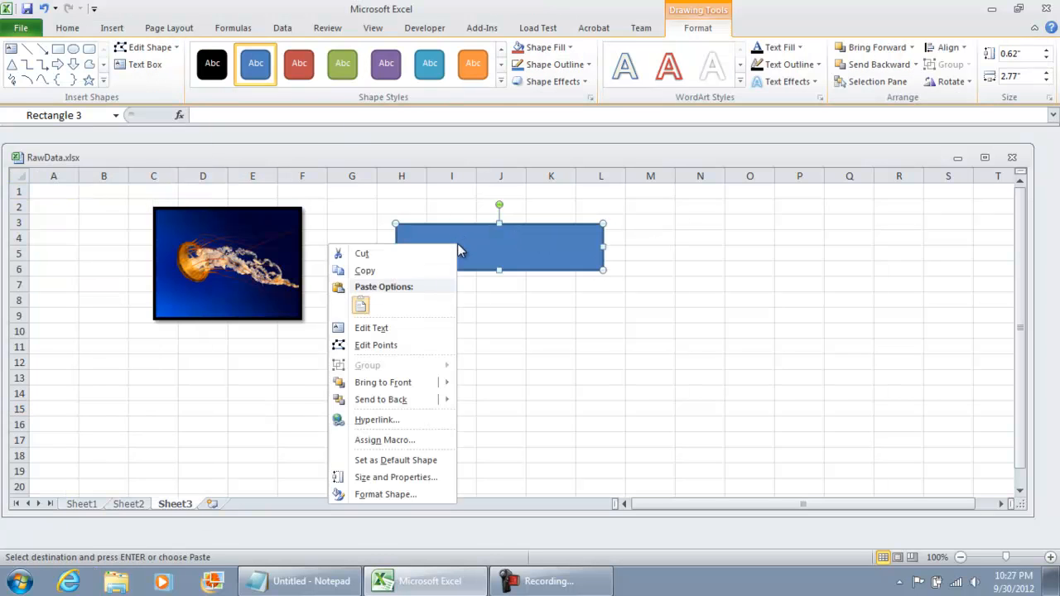
pyautogui.moveTo(384, 494)
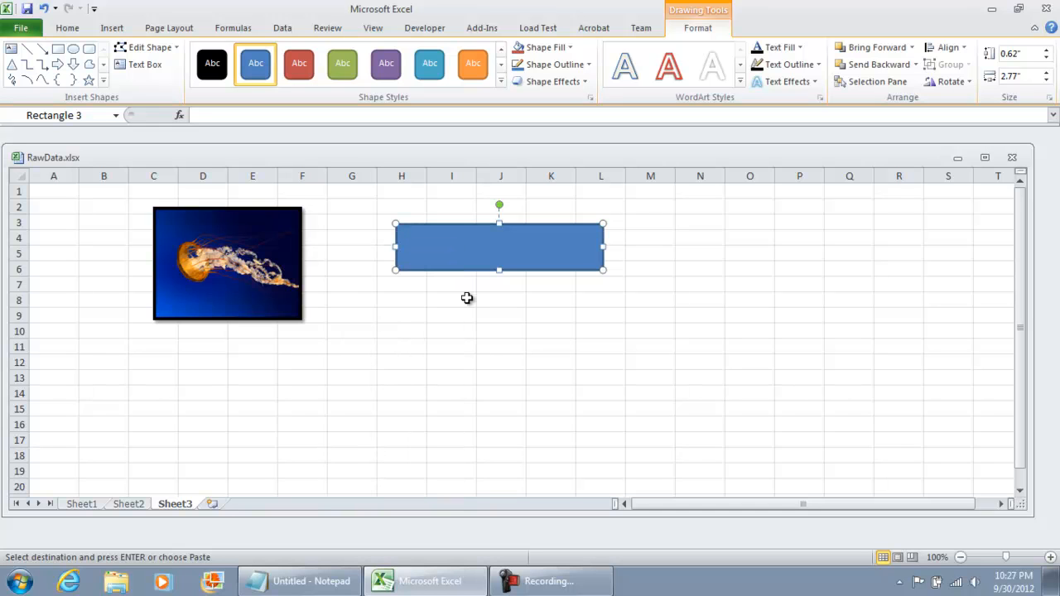
pyautogui.write('CLICK ME')
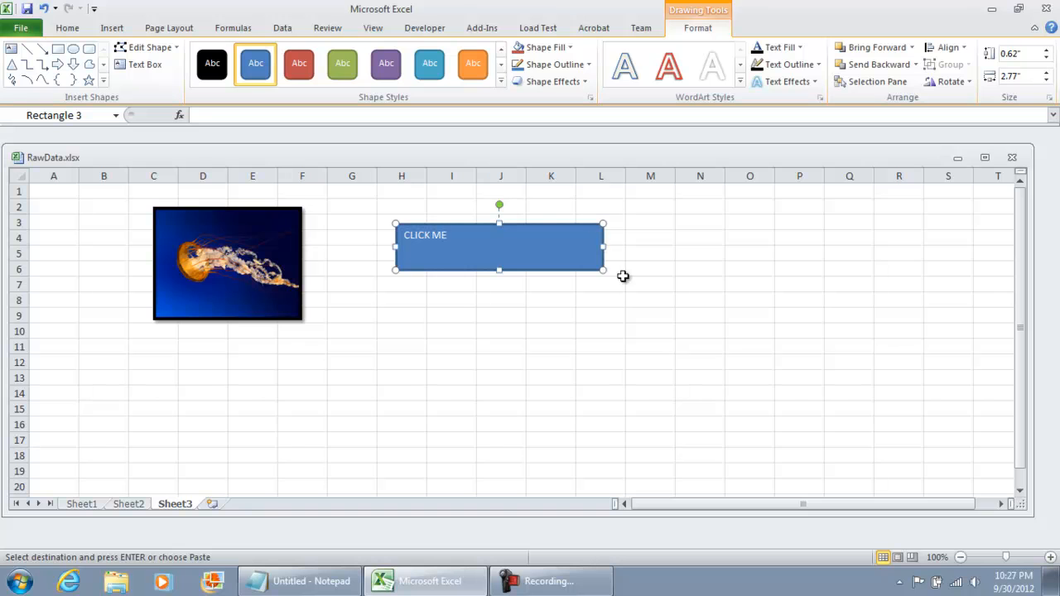
pyautogui.moveTo(603, 269); pyautogui.dragTo(527, 262)
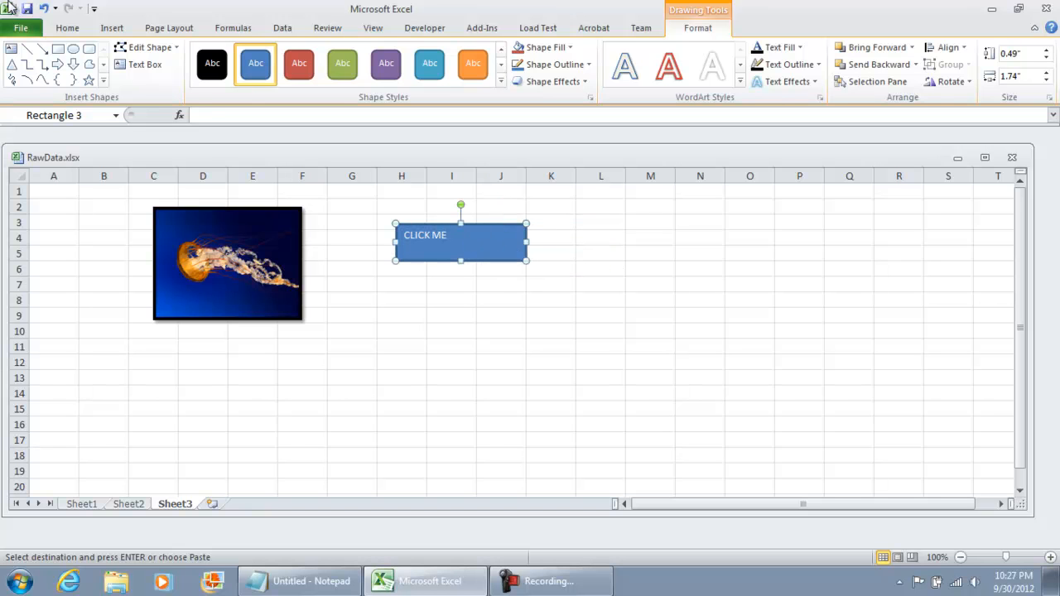
pyautogui.click(66, 26)
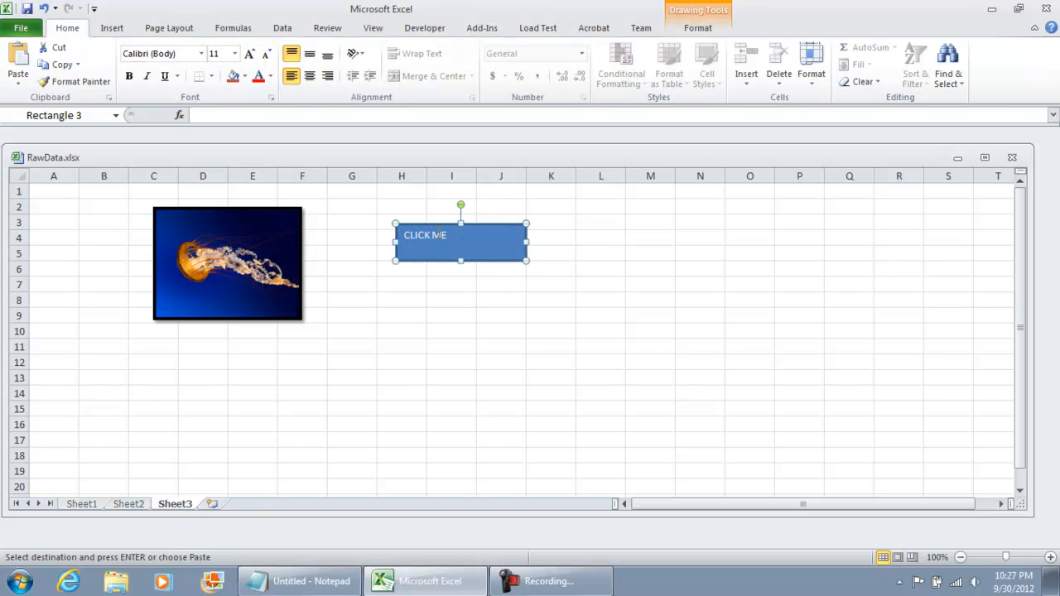
# Center the CLICK ME text and try red, orange and blue Shape Styles presets, keeping blue
pyautogui.click(309, 76)
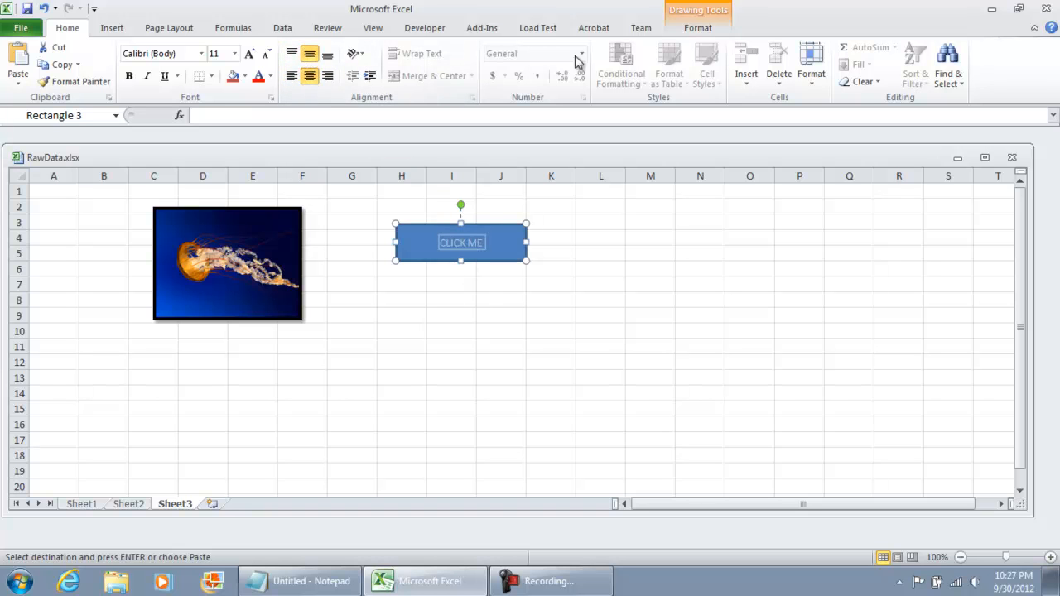
pyautogui.click(697, 27)
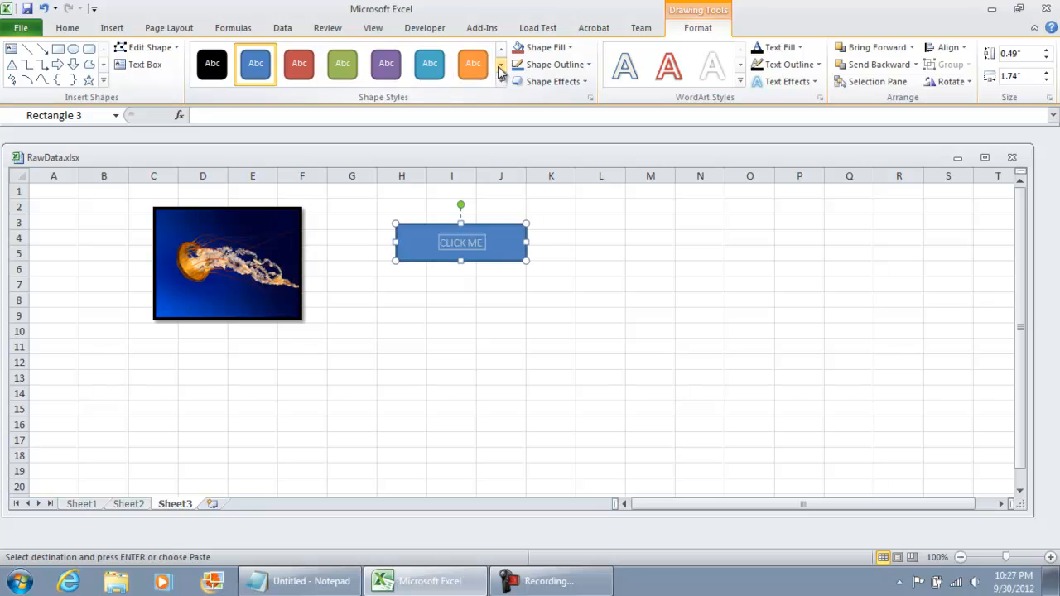
pyautogui.moveTo(341, 63)
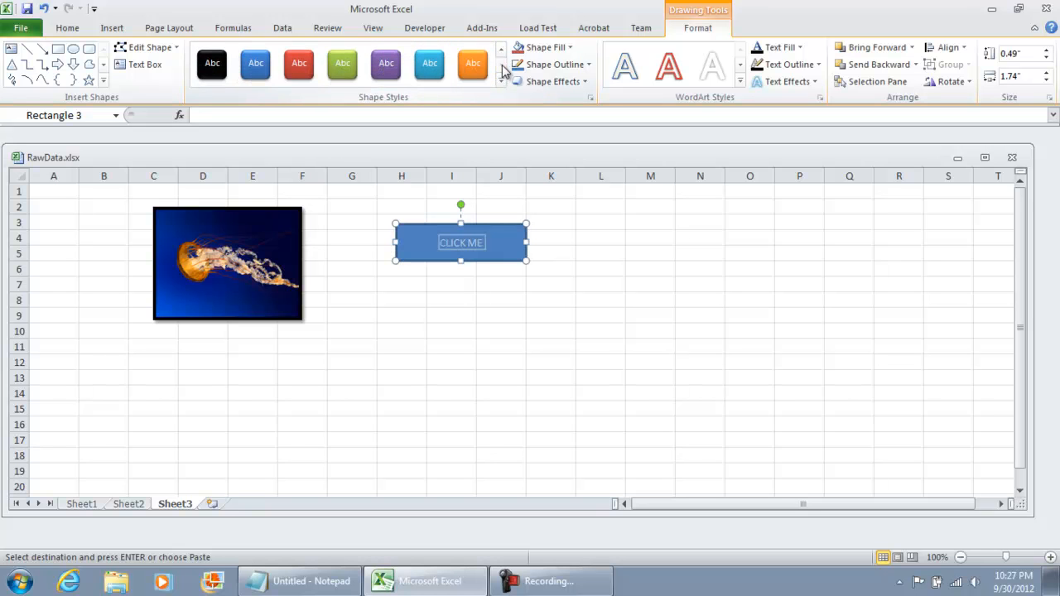
pyautogui.click(341, 63)
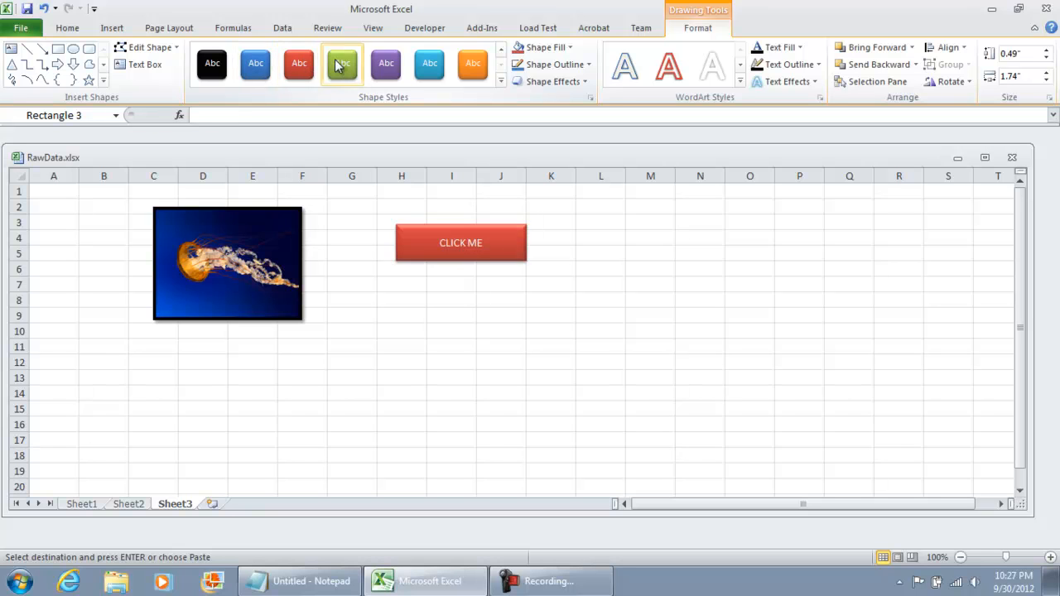
pyautogui.click(472, 63)
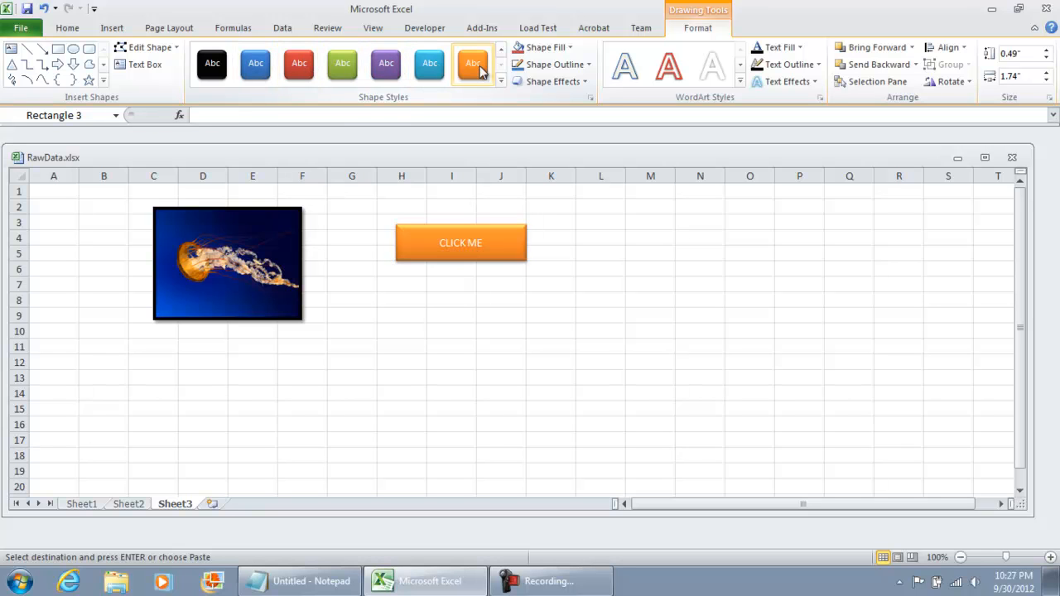
pyautogui.click(255, 63)
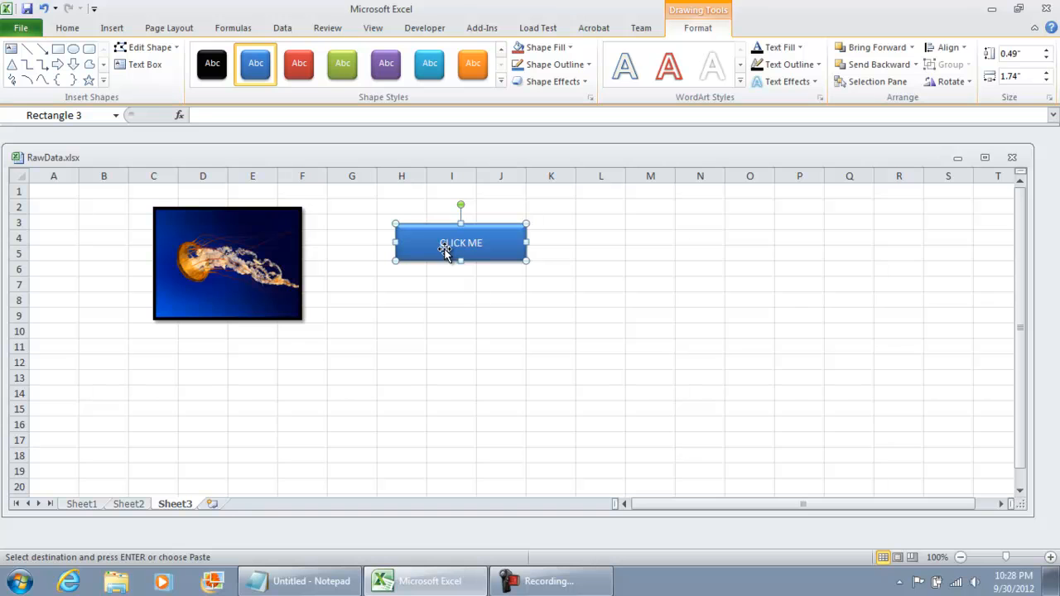
pyautogui.moveTo(511, 252)
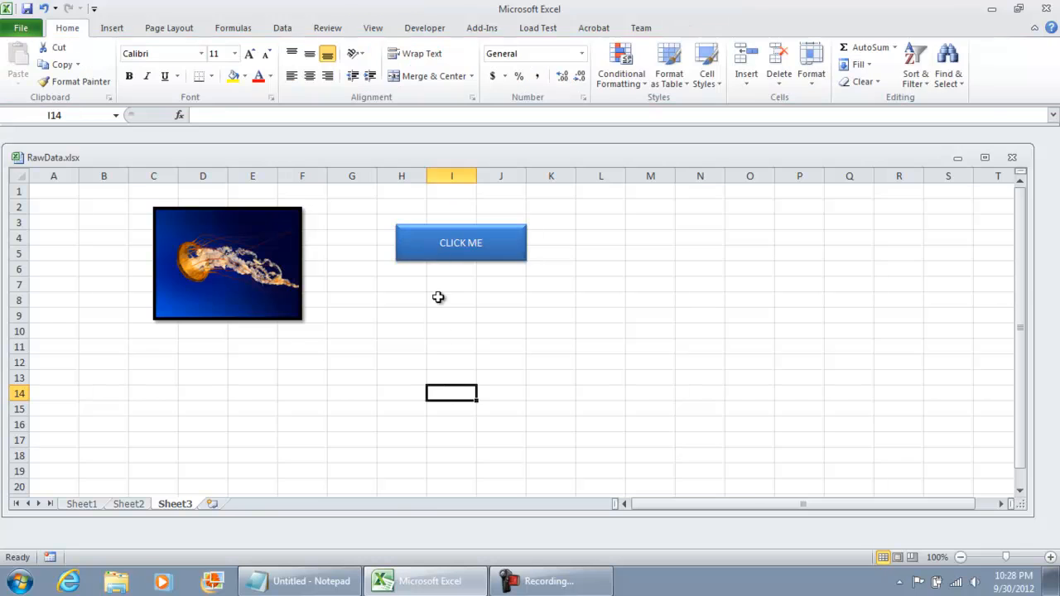
# Run the CLICK ME rectangle's macro to copy the Sheet1 table, then return to Sheet3
pyautogui.click(460, 242)
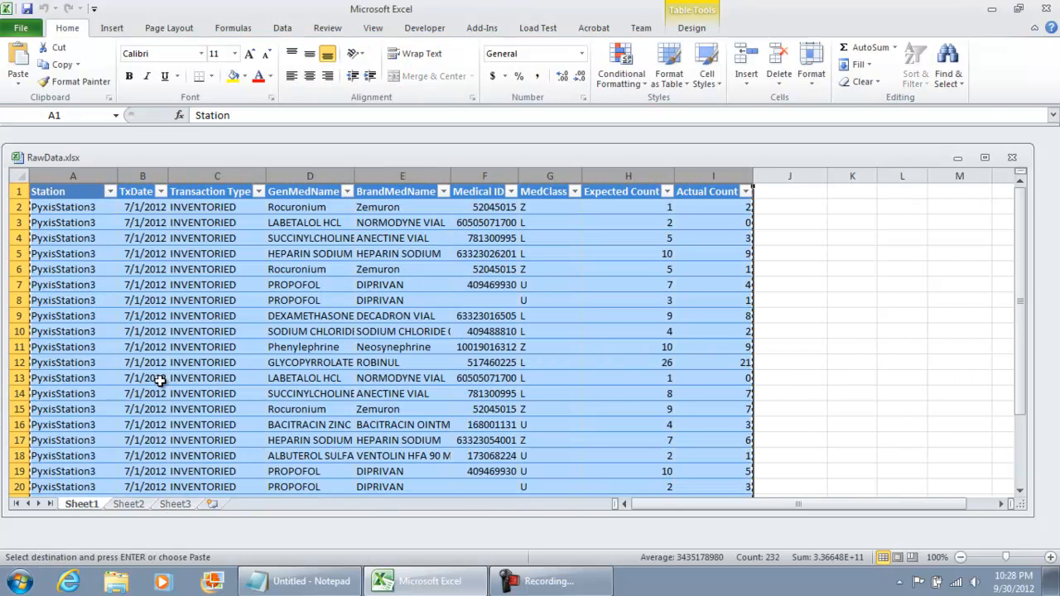
pyautogui.click(176, 504)
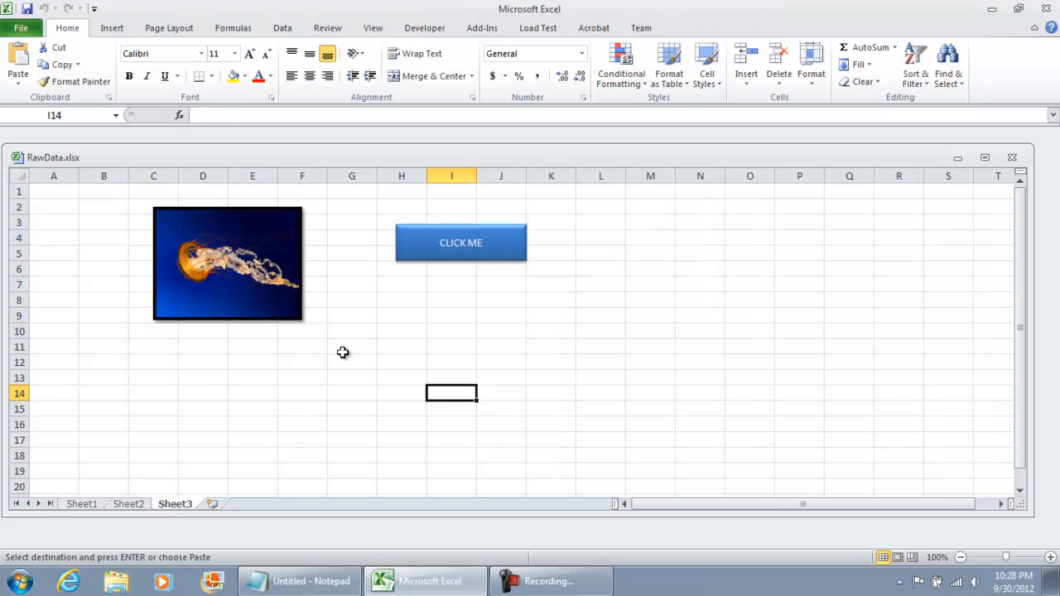